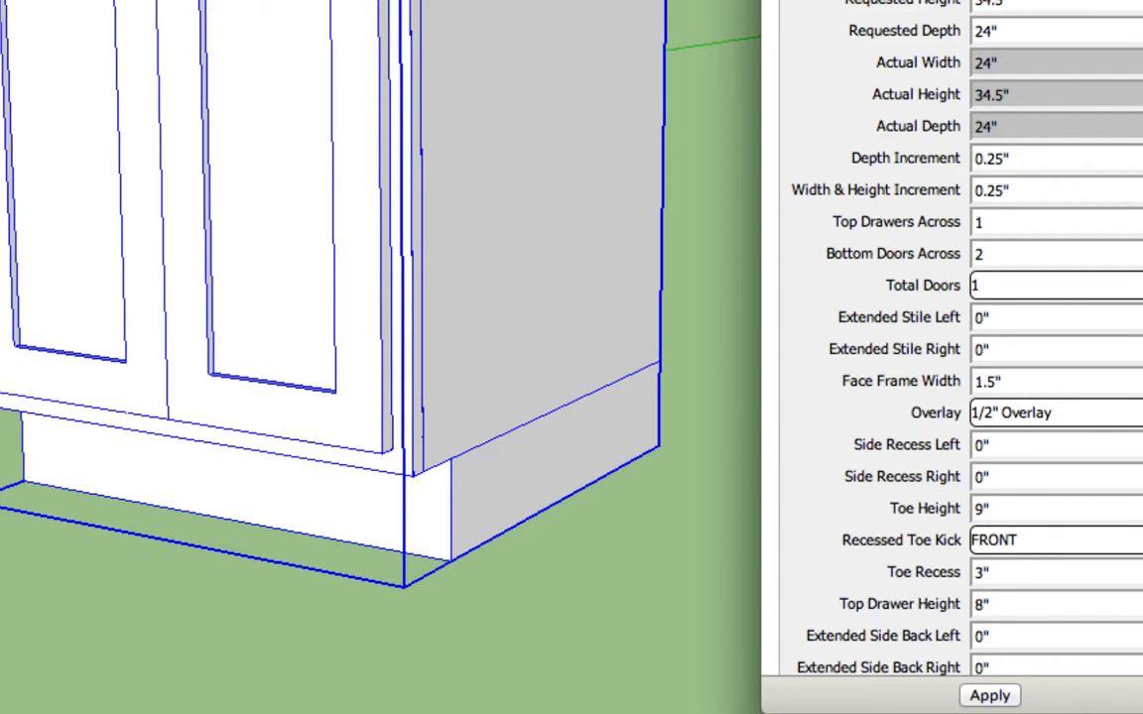
Apply a 9" toe height with a 3" front-recessed toe kick to the base cabinet
{"action": "left_click", "coordinate": [989, 694]}
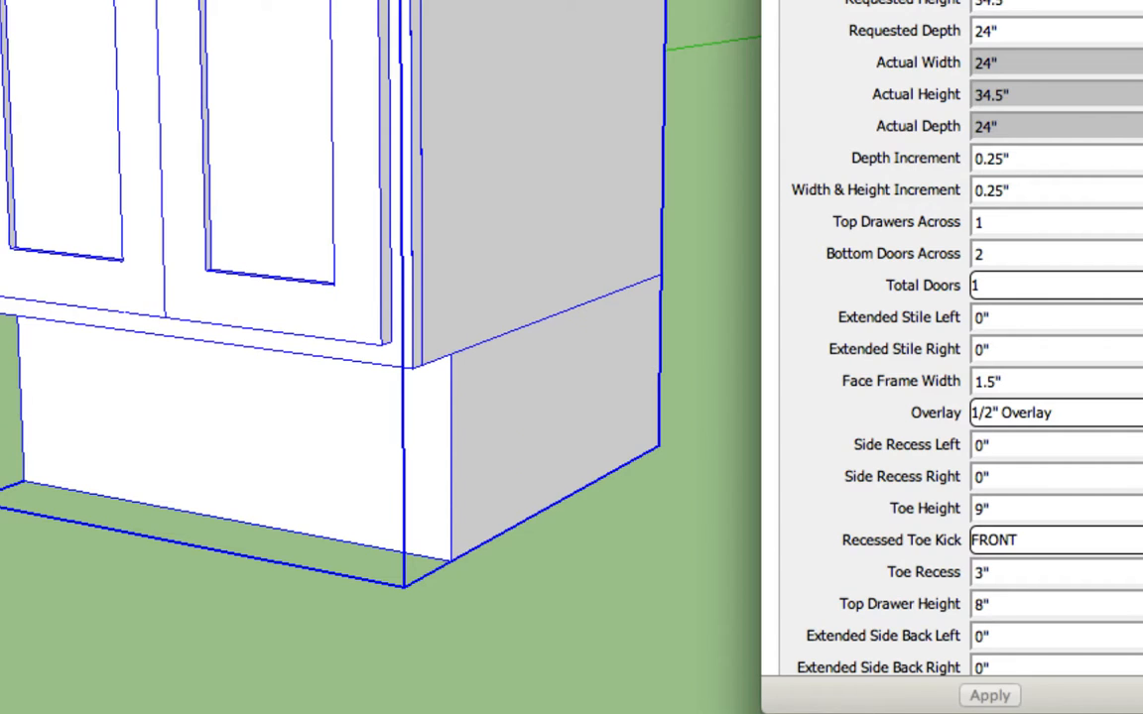
{"action": "mouse_move", "coordinate": [1051, 541]}
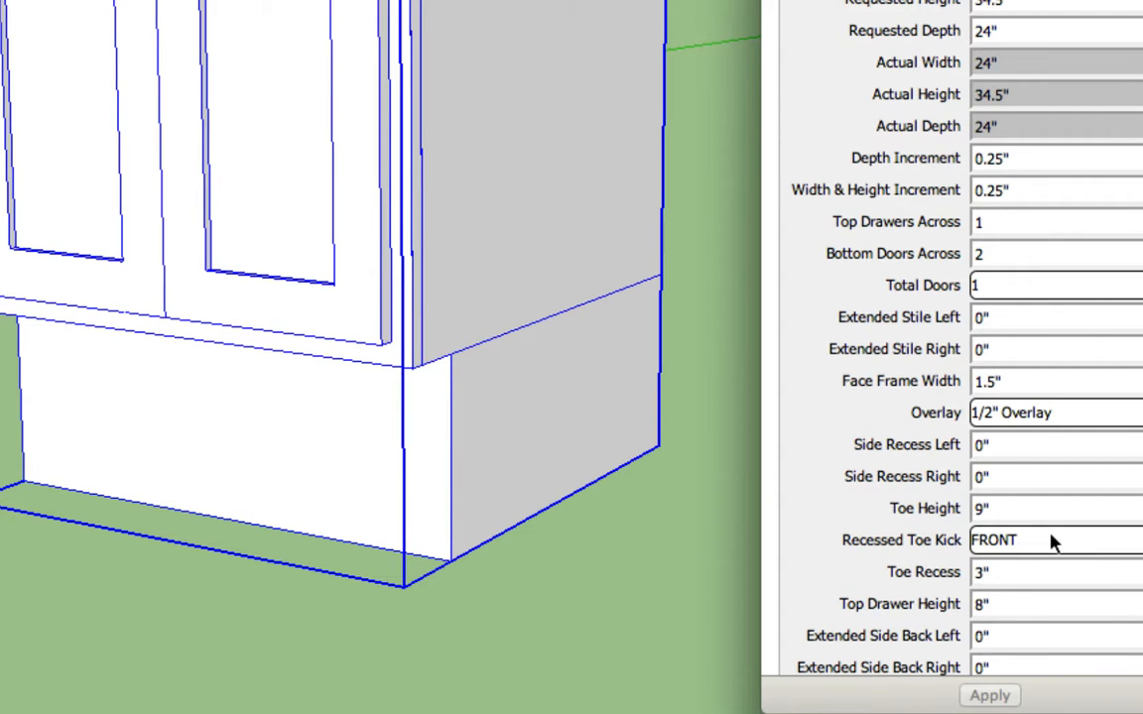
{"action": "left_click", "coordinate": [1052, 539]}
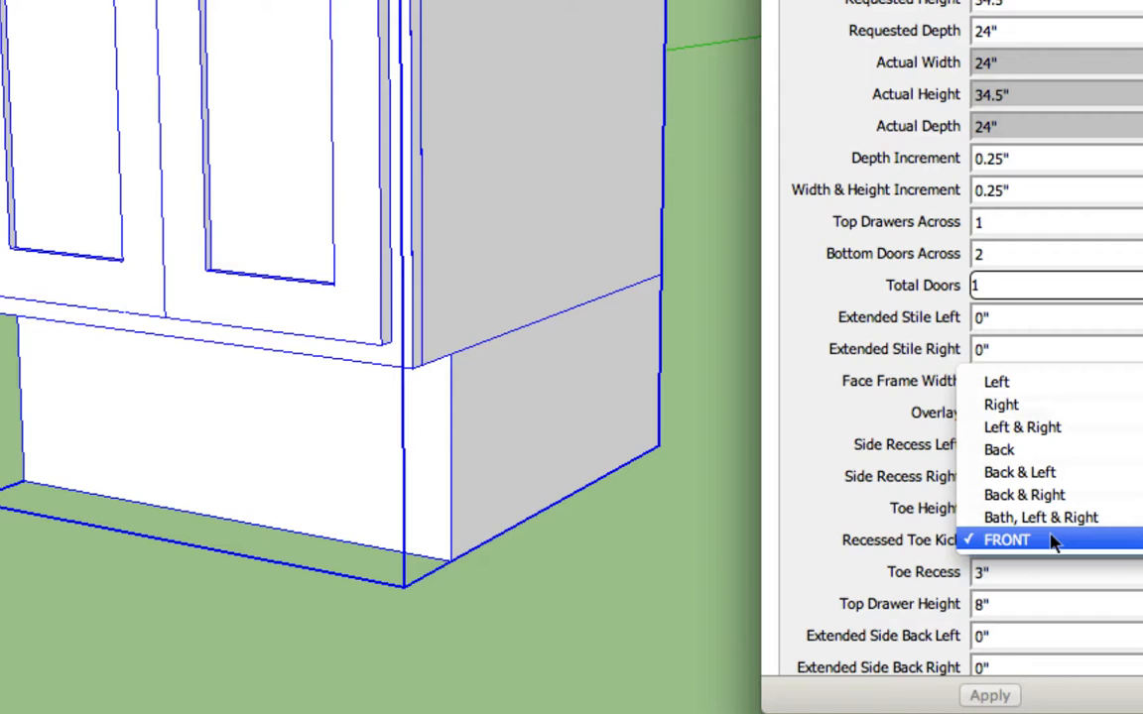
{"action": "mouse_move", "coordinate": [1032, 381]}
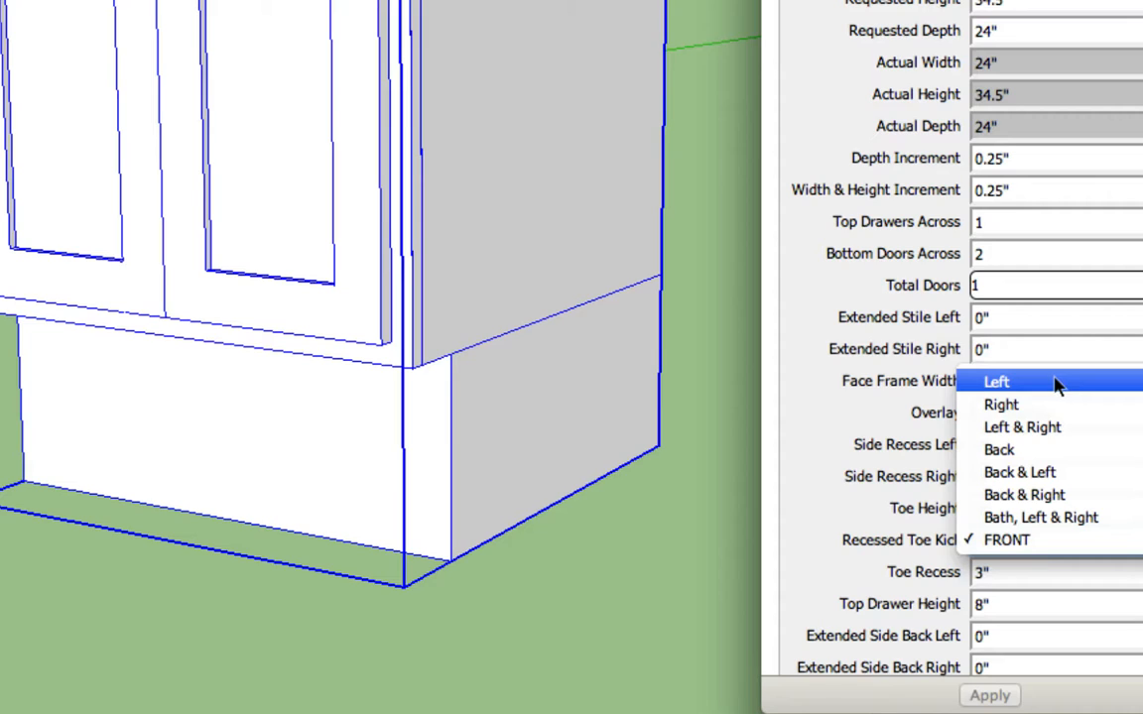
{"action": "mouse_move", "coordinate": [814, 557]}
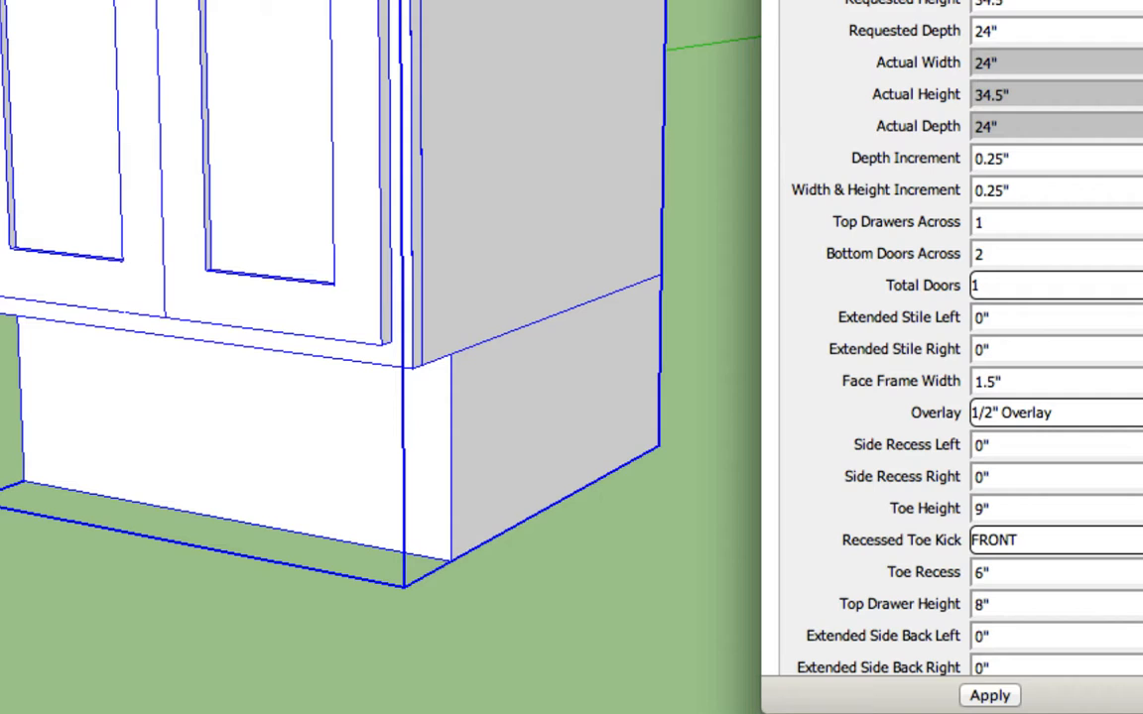
Rebuild the toe kick with recesses of 6", then 0", then -2" so it protrudes
{"action": "left_click", "coordinate": [989, 695]}
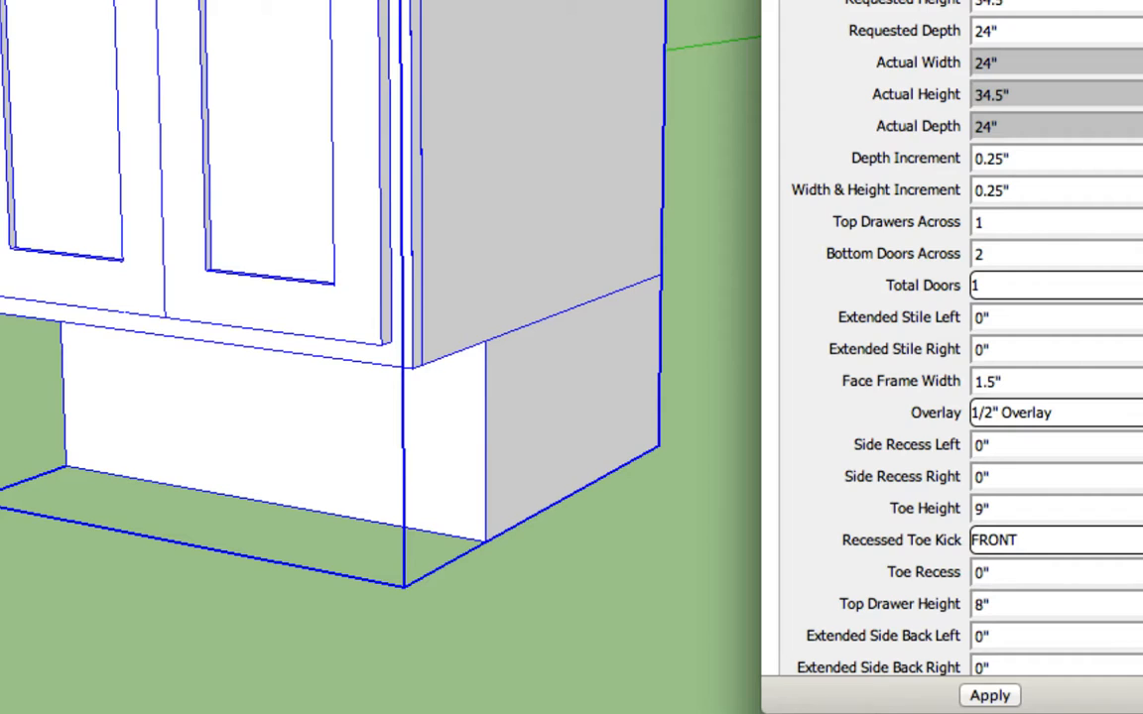
{"action": "left_click", "coordinate": [989, 695]}
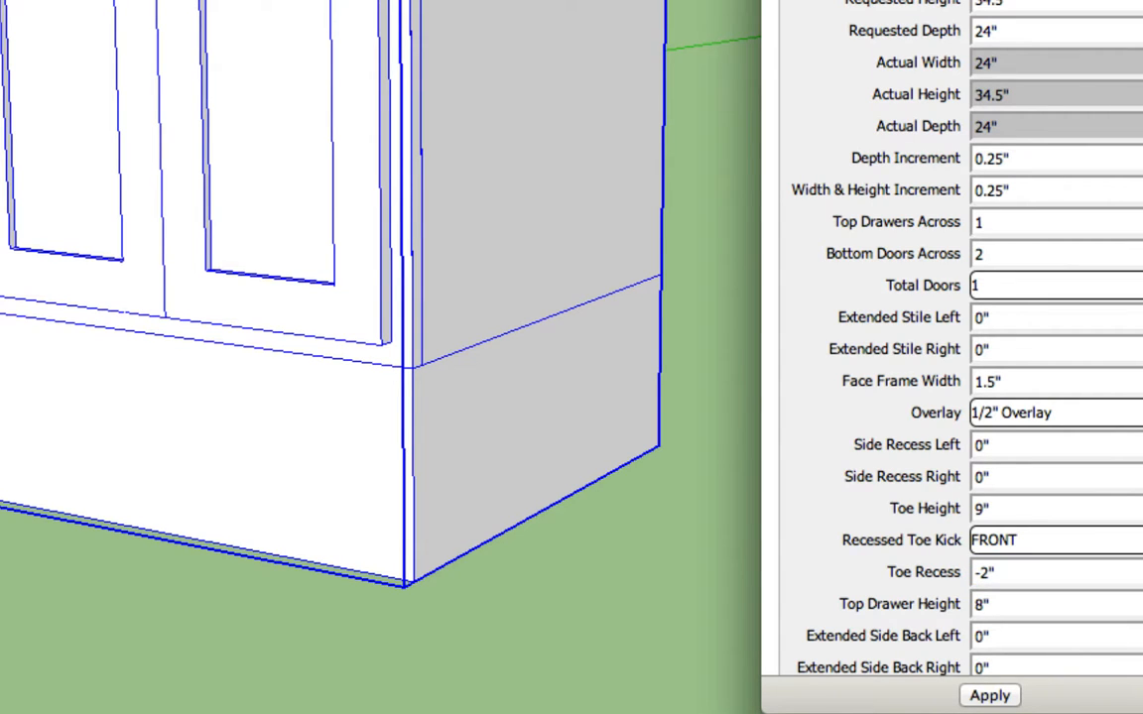
{"action": "left_click", "coordinate": [989, 695]}
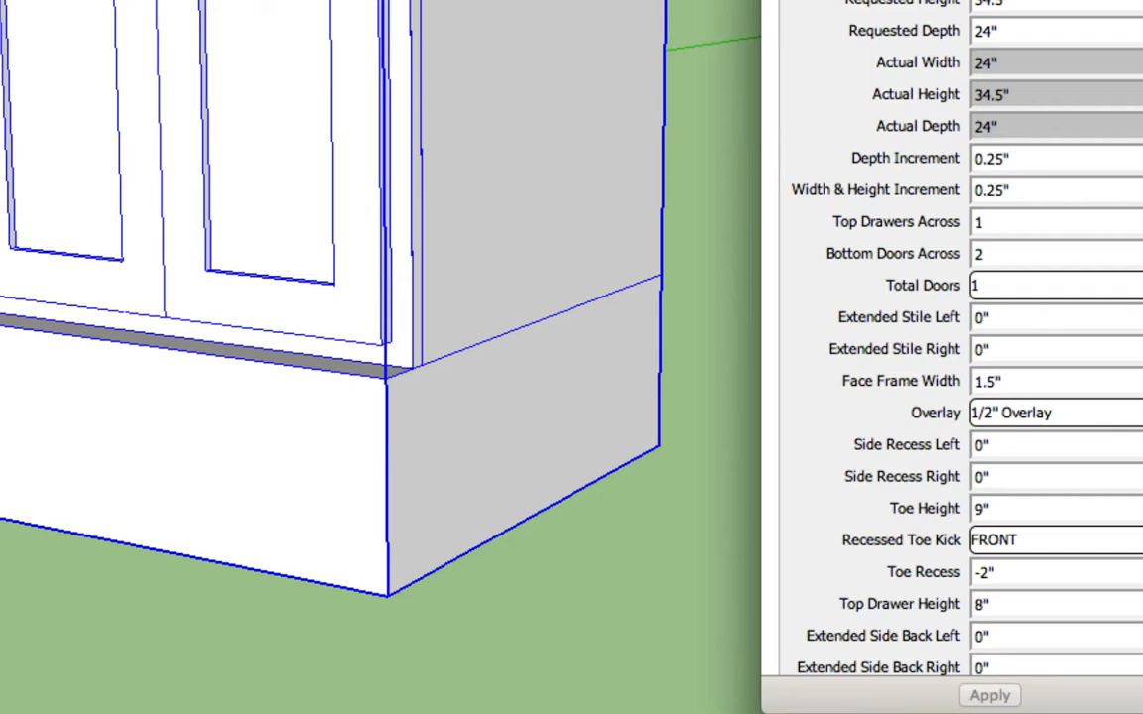